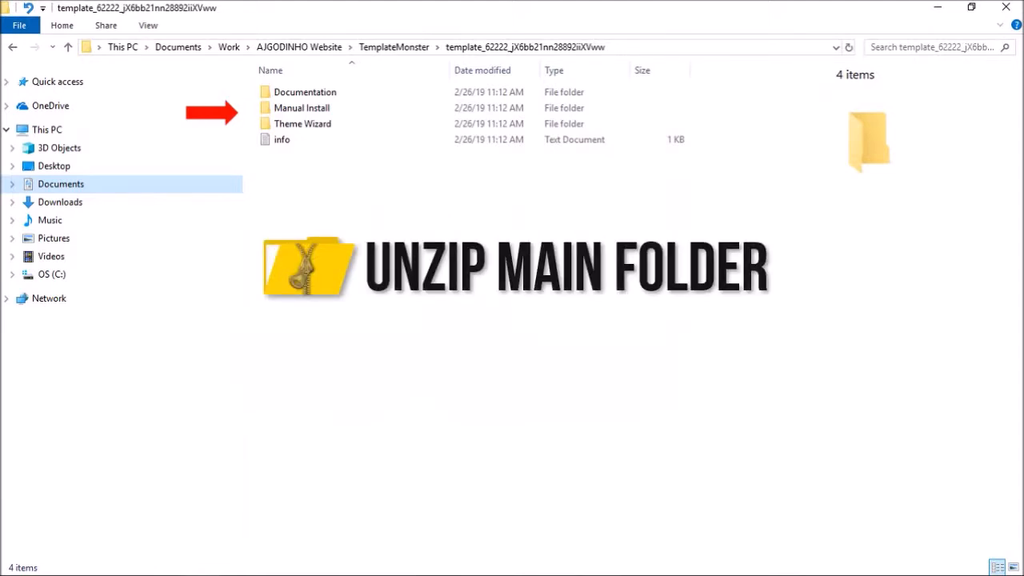
# - Open the Theme Wizard folder in the unzipped TemplateMonster package
pyautogui.click(302, 123)
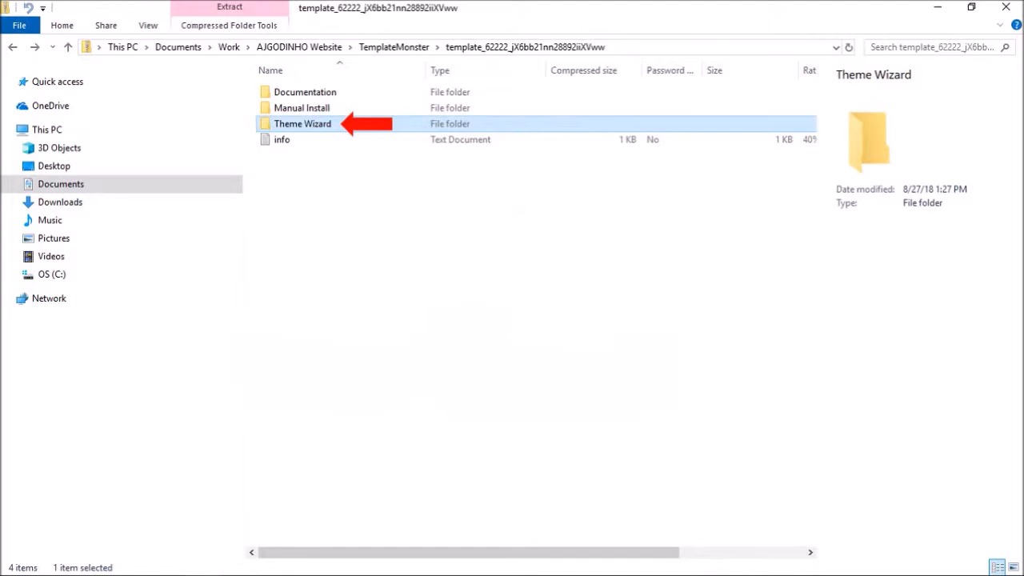
pyautogui.doubleClick(303, 123)
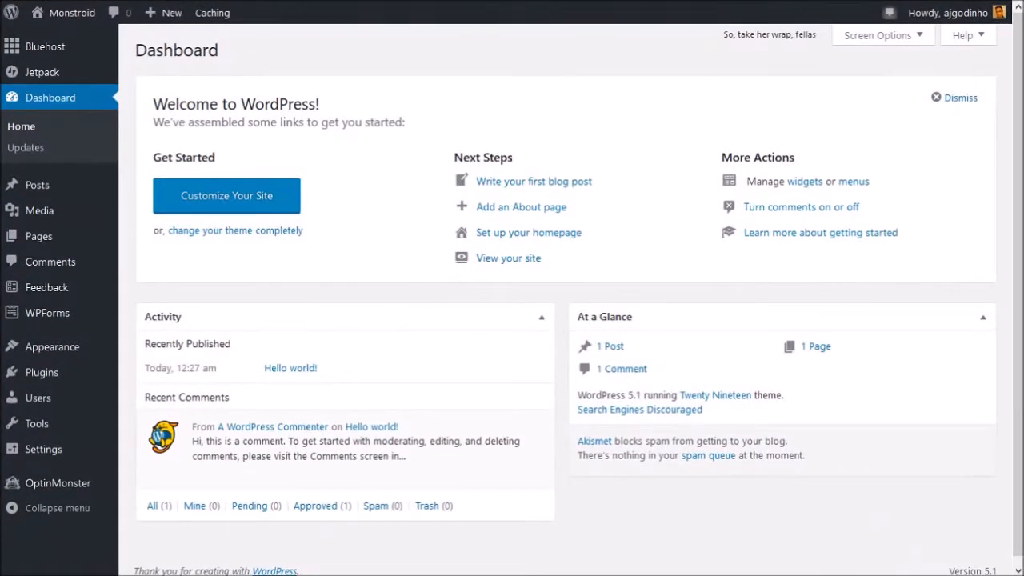
pyautogui.moveTo(41, 371)
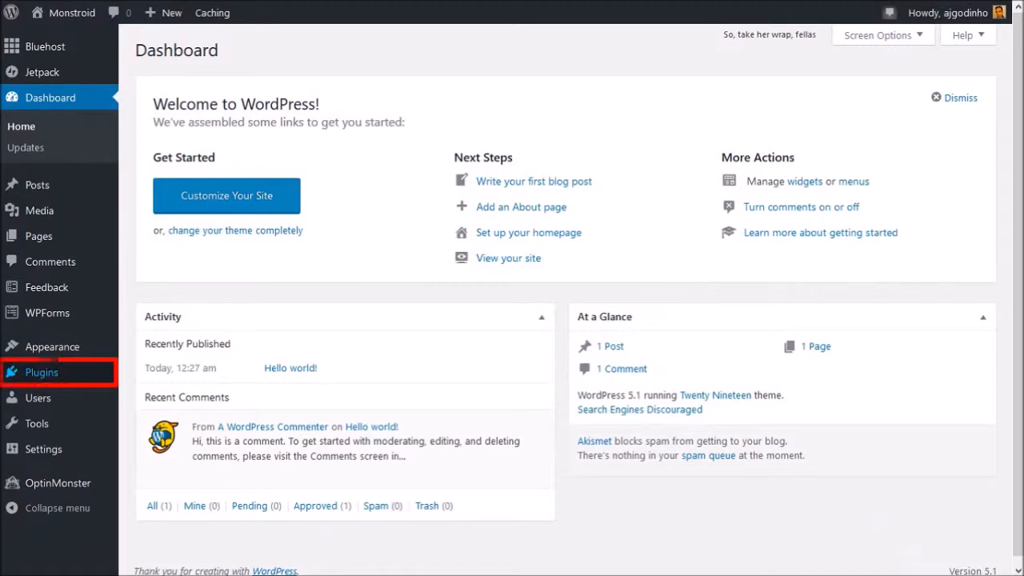
# - Upload m2-theme-wizard.zip through Plugins > Add New and install it
pyautogui.click(40, 372)
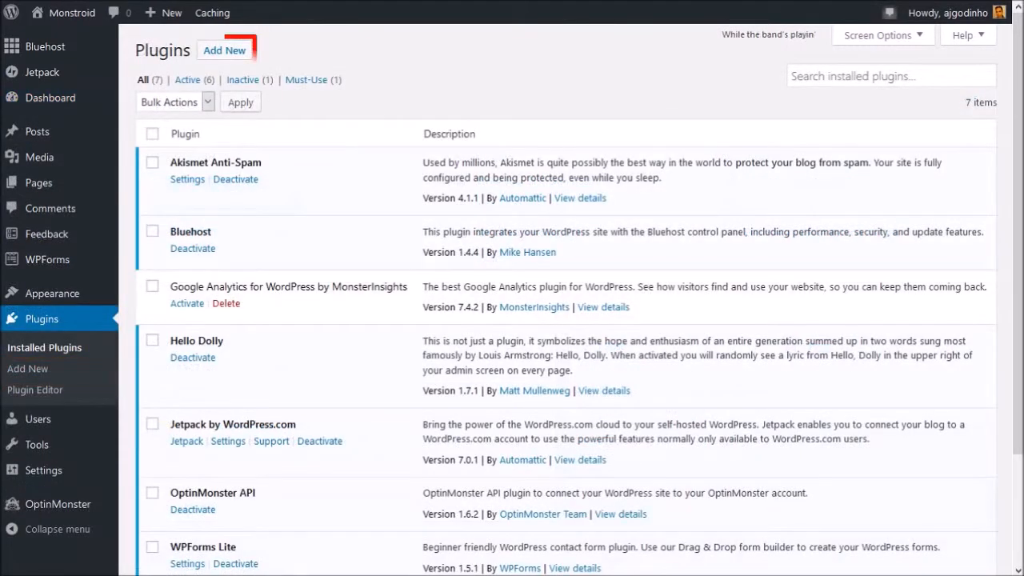
pyautogui.click(224, 50)
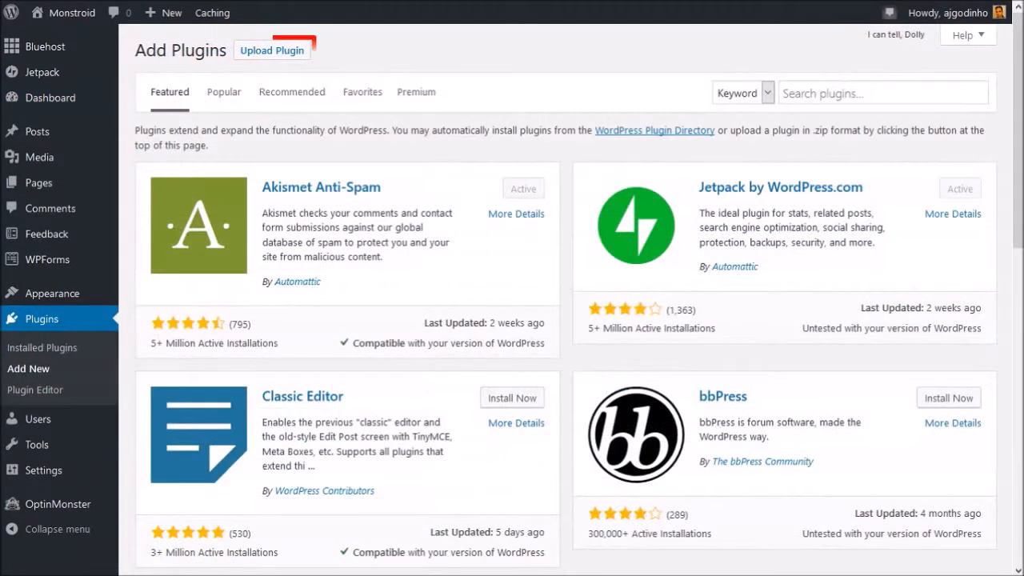
pyautogui.click(271, 49)
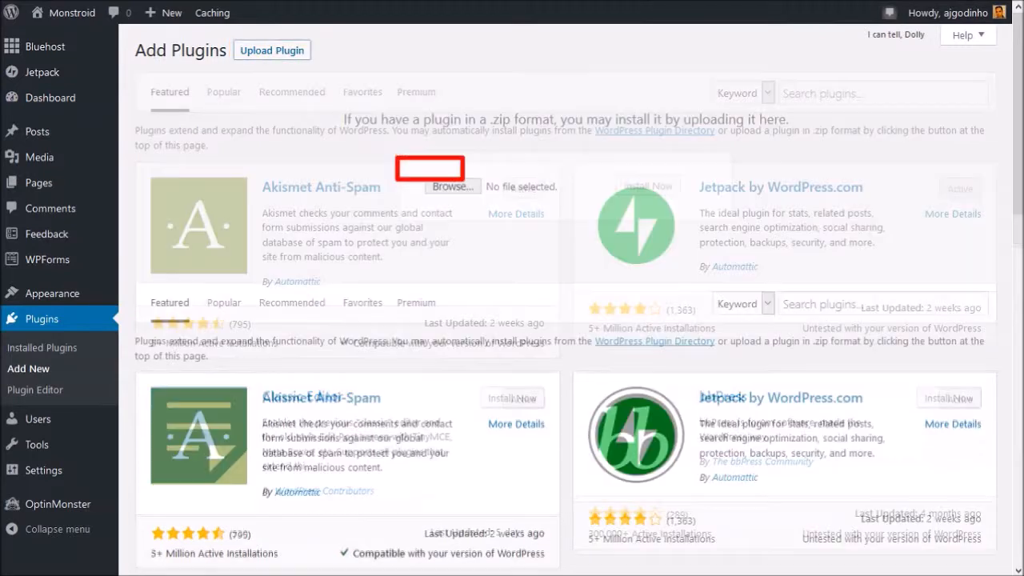
pyautogui.click(451, 186)
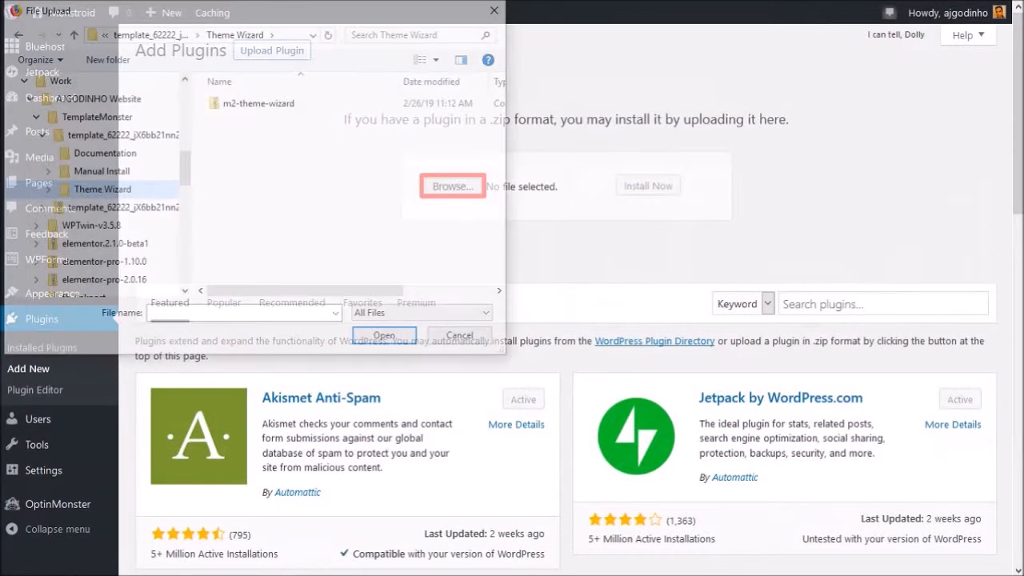
pyautogui.click(257, 103)
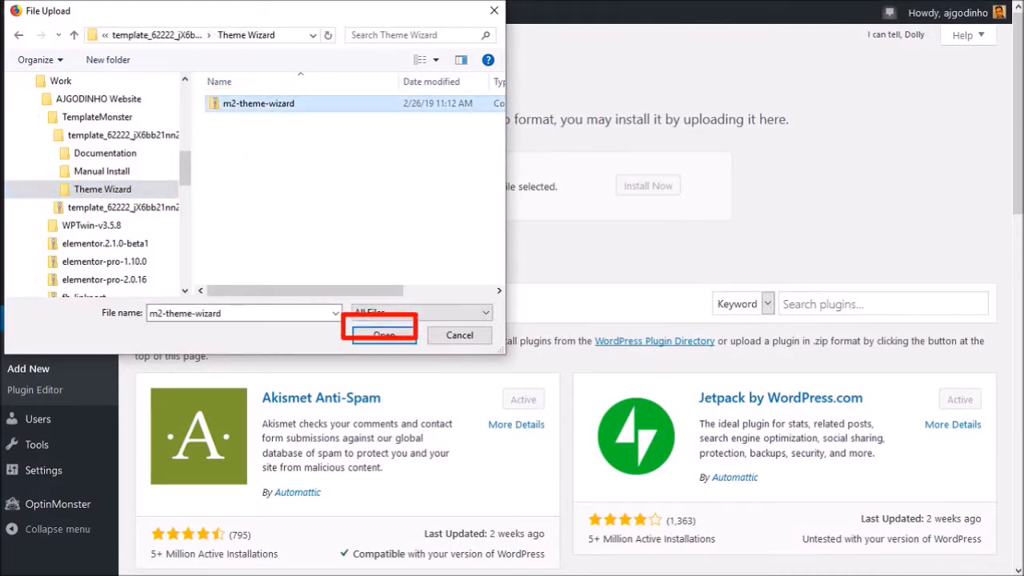
pyautogui.click(383, 334)
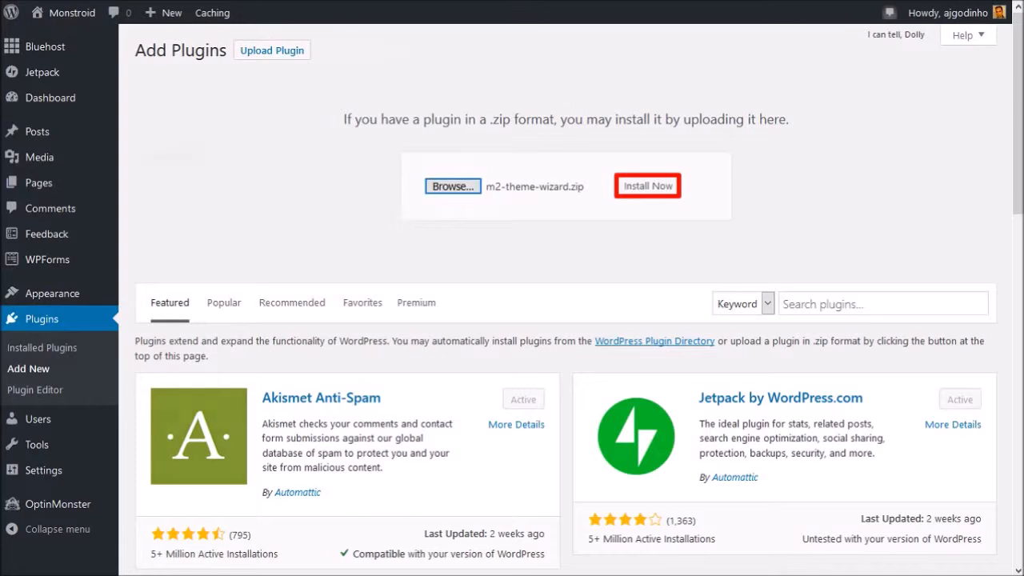
pyautogui.click(647, 185)
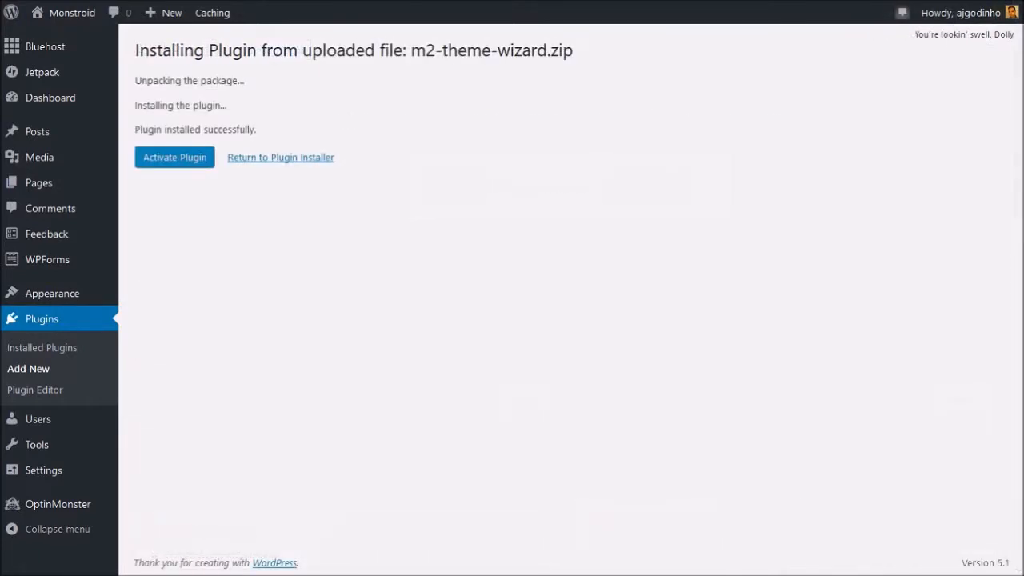
# - Activate the M2 Theme Wizard, submit the order ID, and choose the child theme option
pyautogui.click(175, 157)
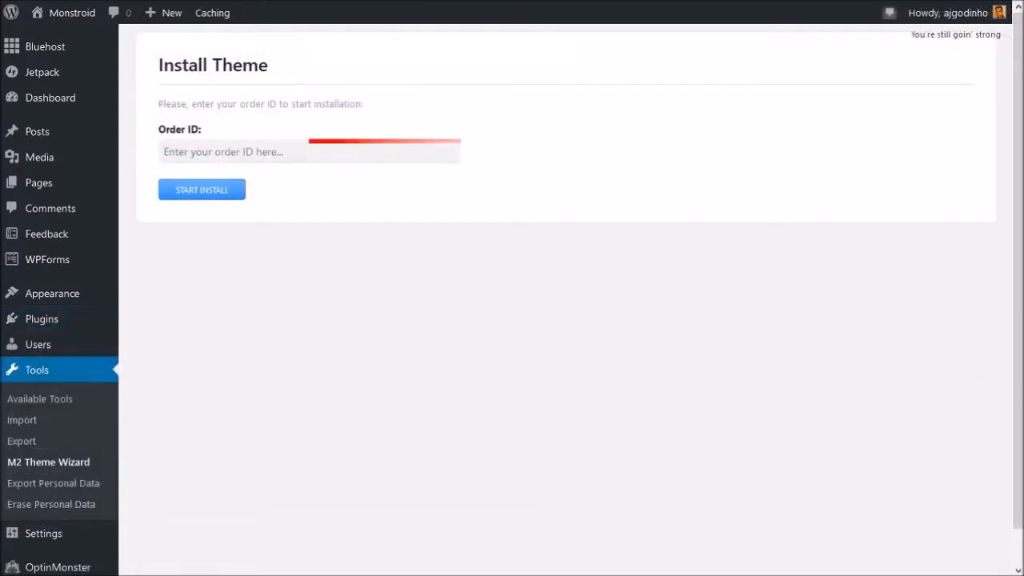
pyautogui.click(309, 151)
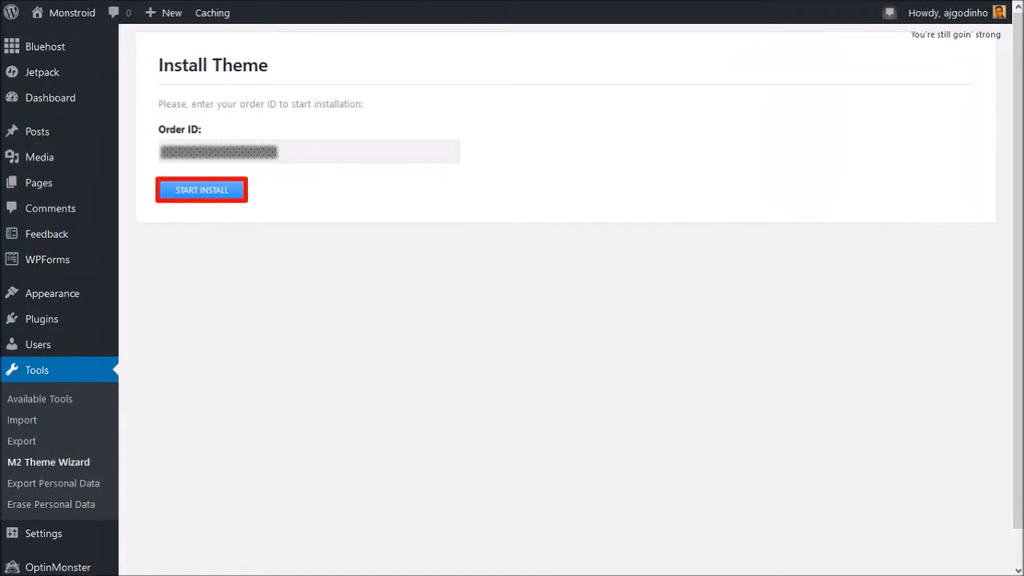
pyautogui.click(201, 190)
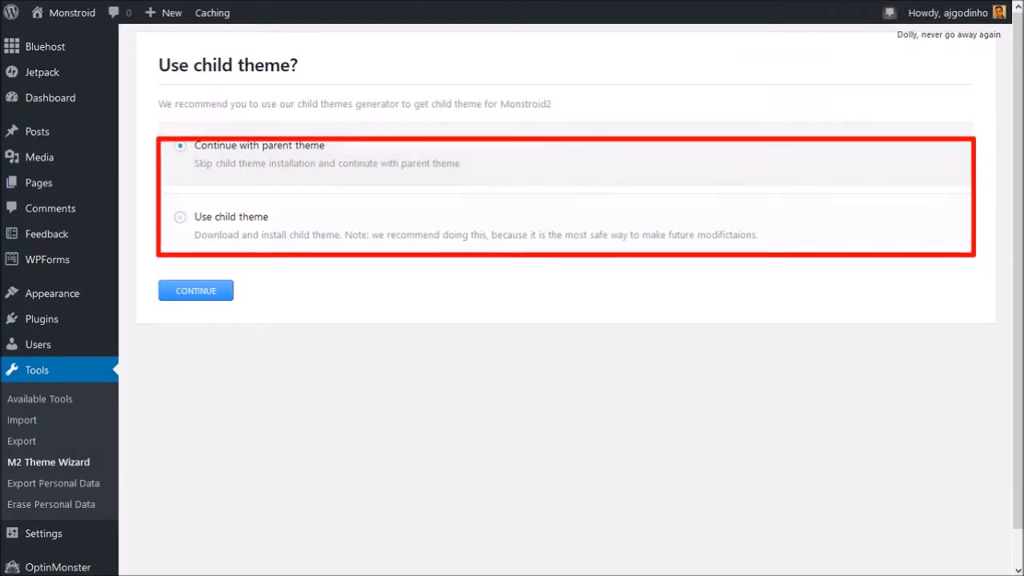
pyautogui.click(179, 217)
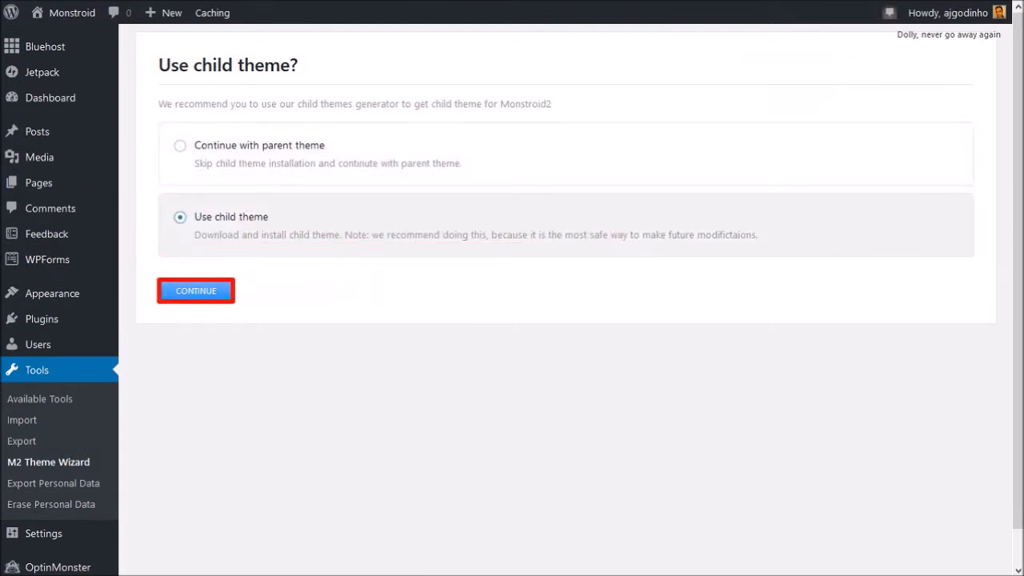
# - Continue to skin selection and browse the Monstroid2 skin's demo page
pyautogui.click(195, 290)
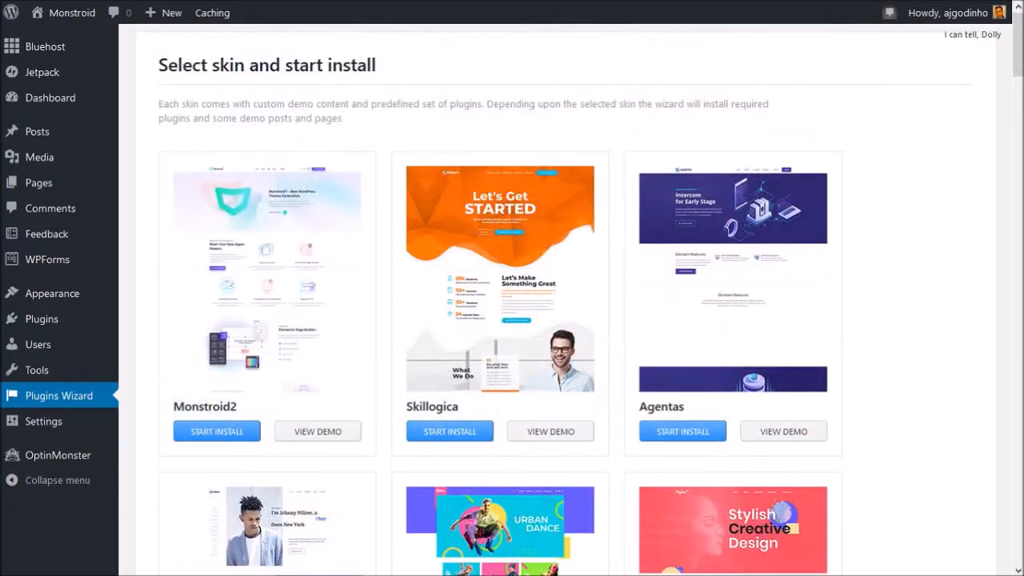
pyautogui.click(317, 431)
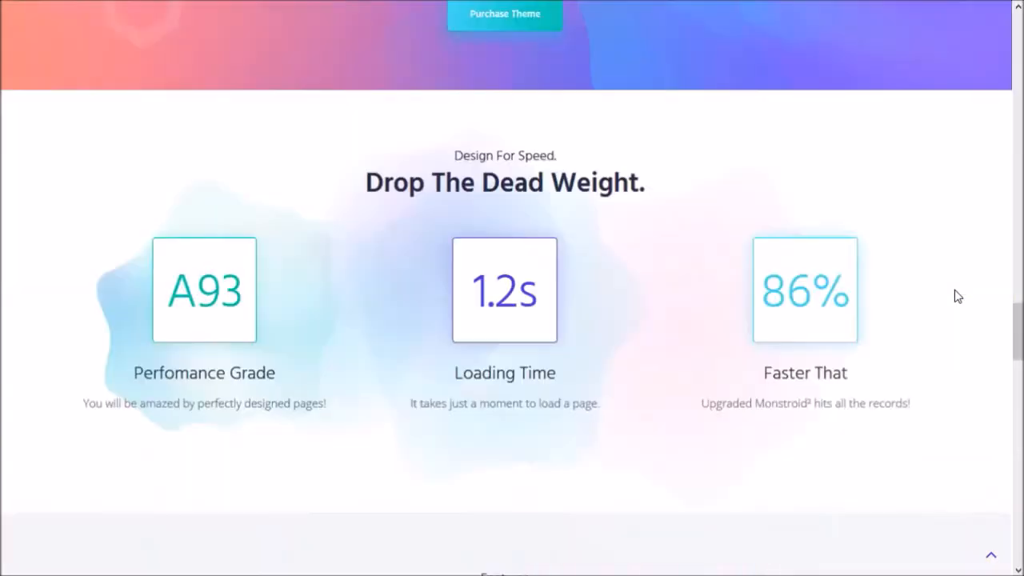
pyautogui.scroll(-3)
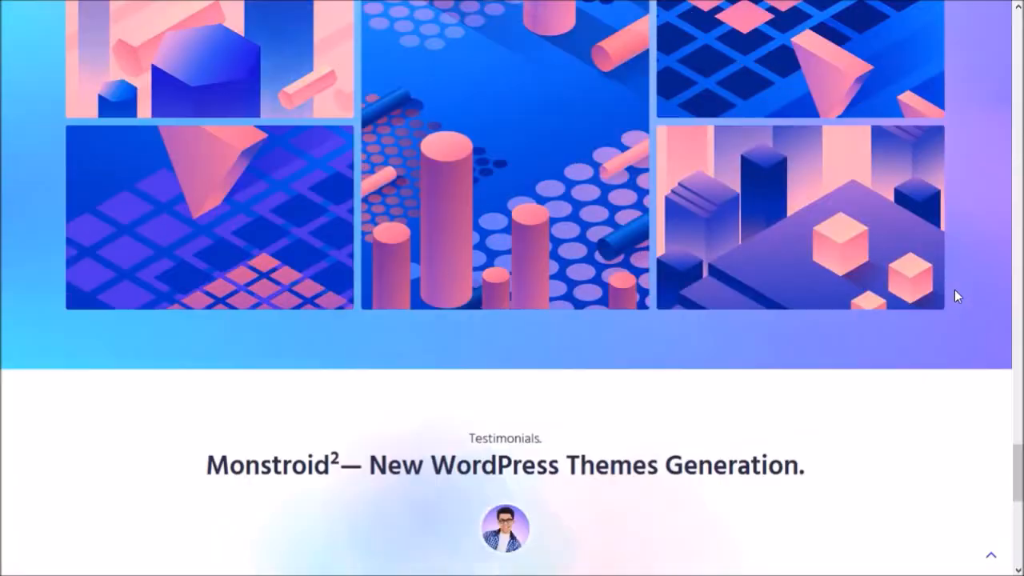
pyautogui.scroll(-3)
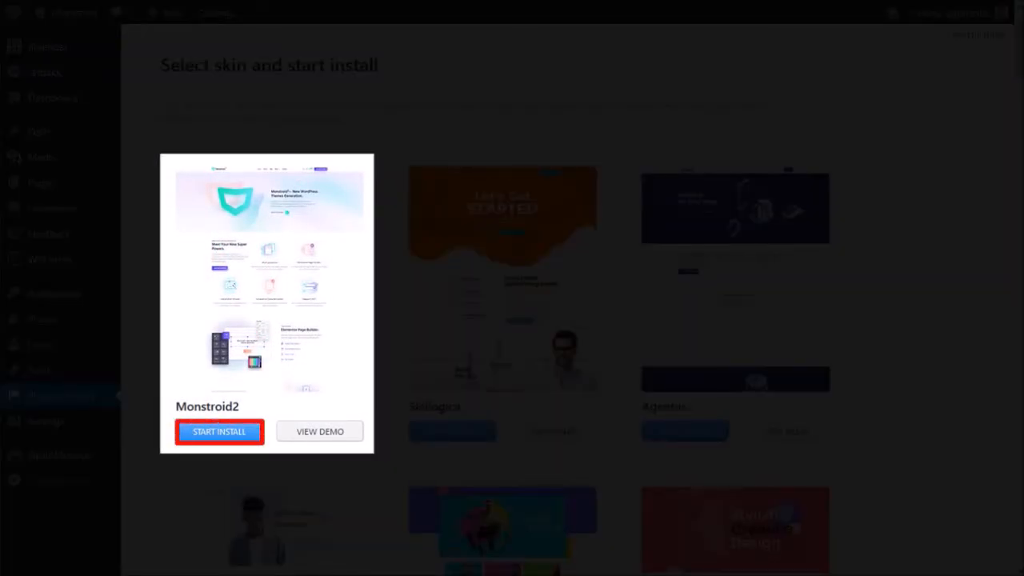
# - Start the Monstroid2 skin install and install its checked plugins, including WooCommerce and Elementor
pyautogui.click(219, 431)
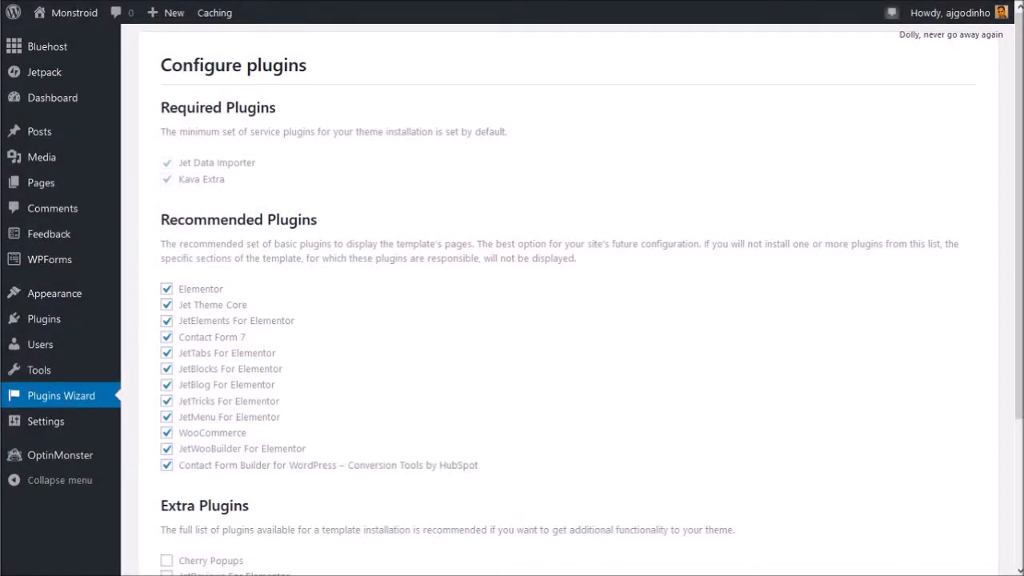
pyautogui.scroll(-3)
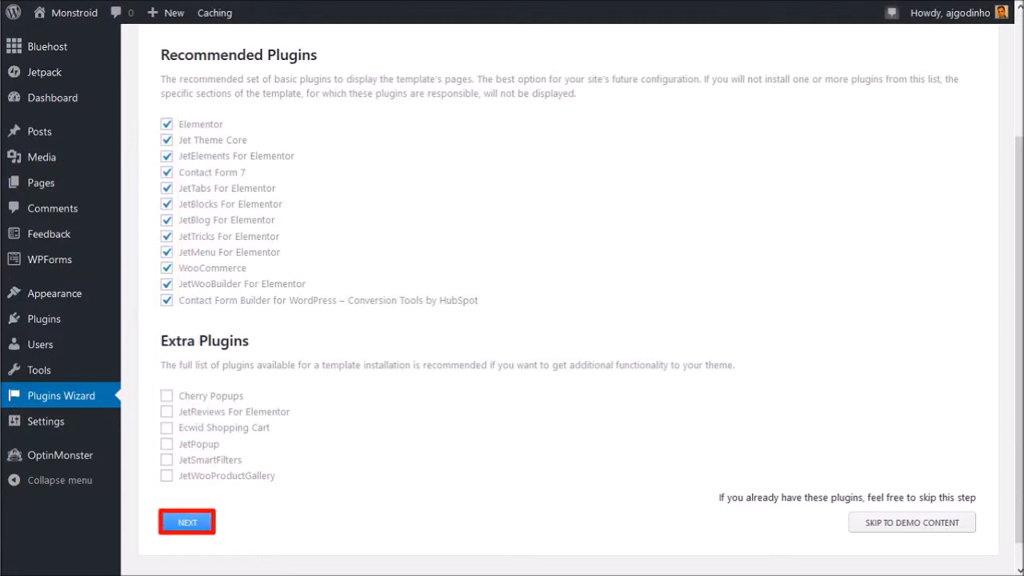
pyautogui.click(187, 522)
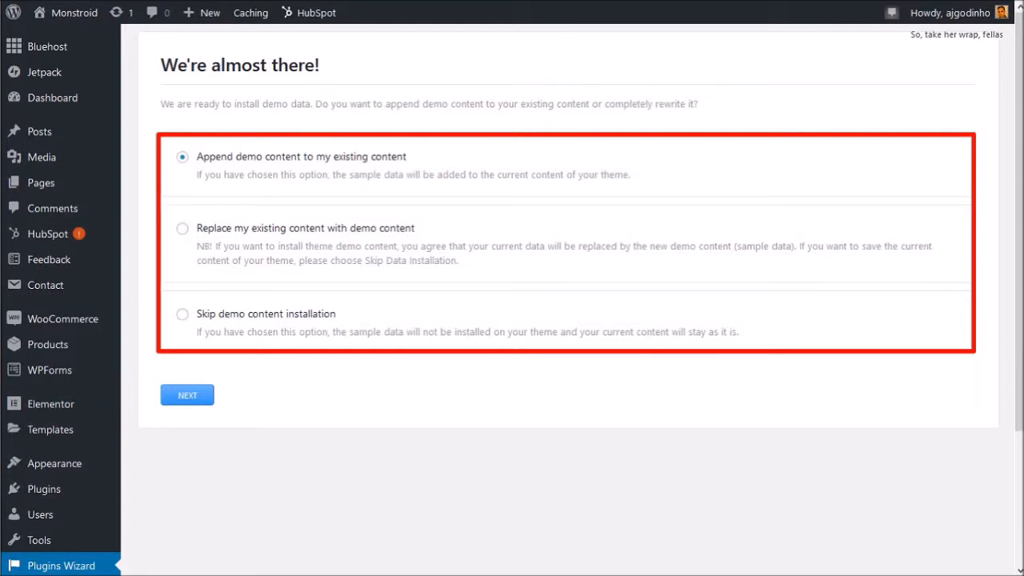
# - Choose to replace existing content with demo content, confirm with the password, and import it
pyautogui.click(182, 228)
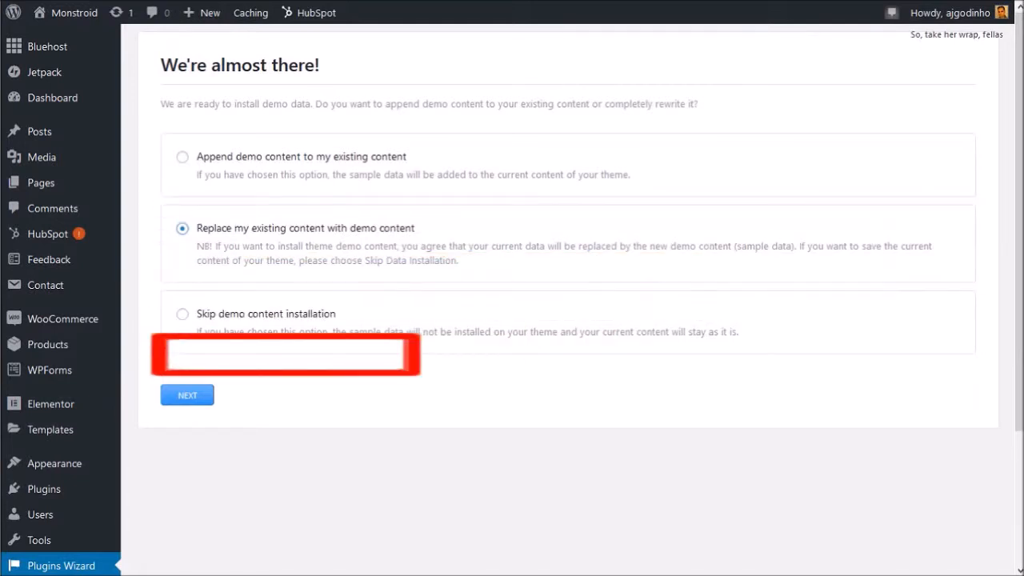
pyautogui.click(186, 394)
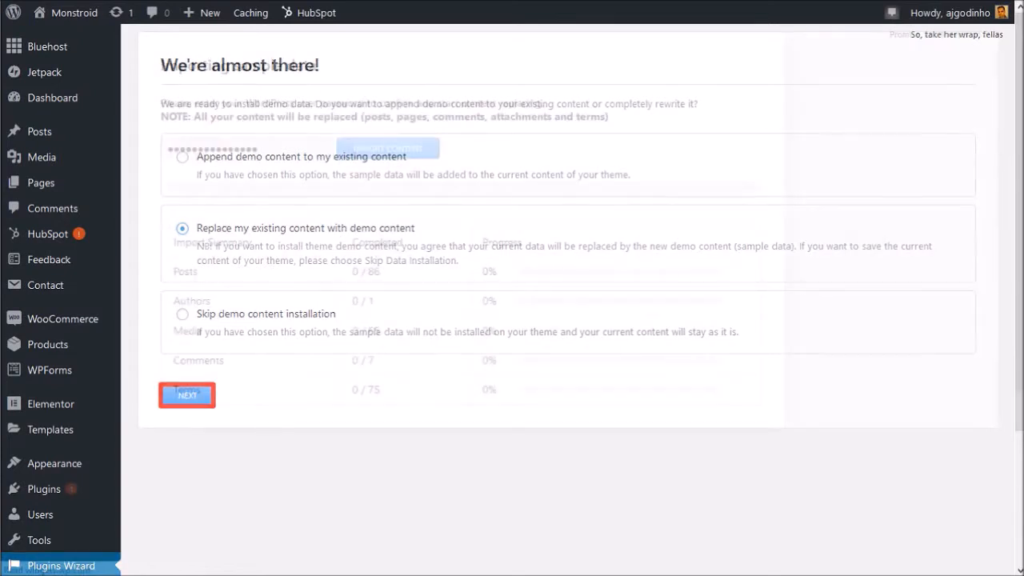
pyautogui.click(186, 394)
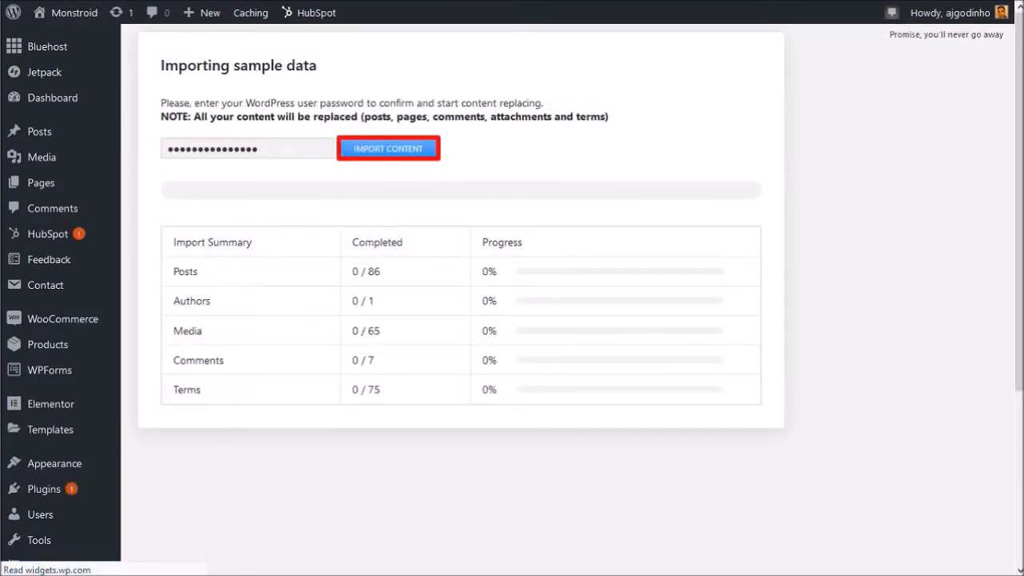
pyautogui.click(388, 148)
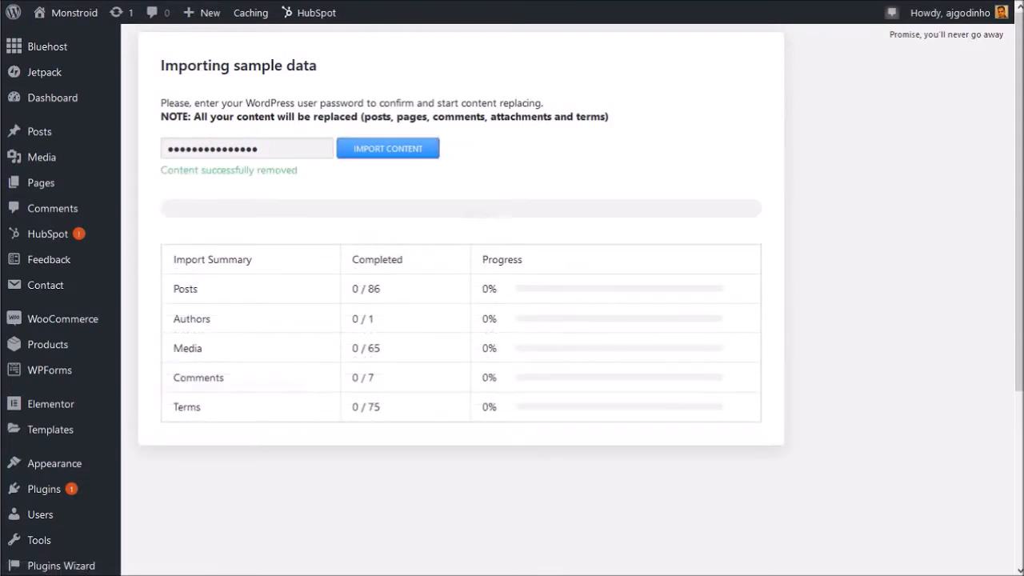
pyautogui.click(388, 148)
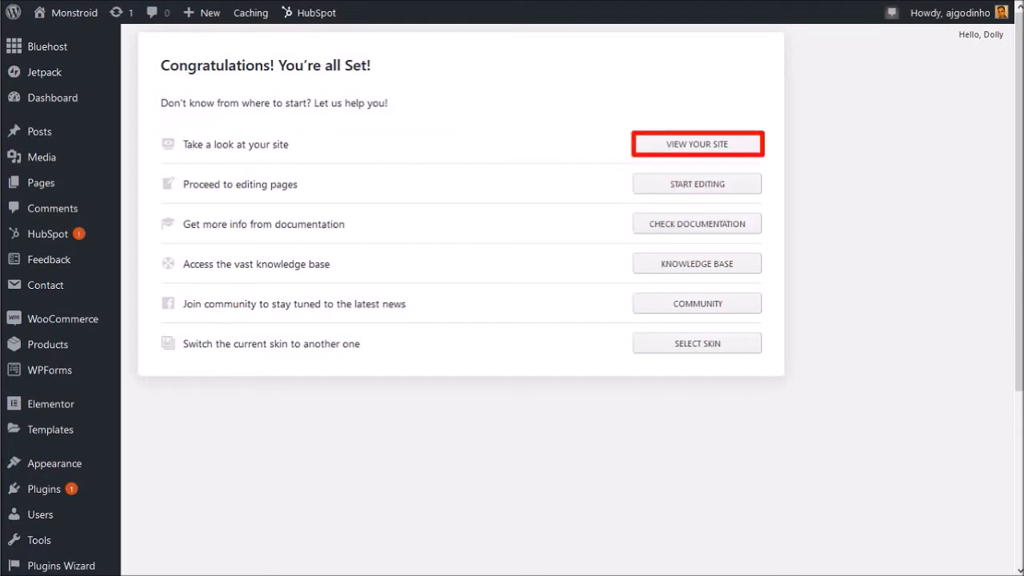
# - View the live Monstroid2 site and scroll through its homepage sections and footer
pyautogui.click(696, 144)
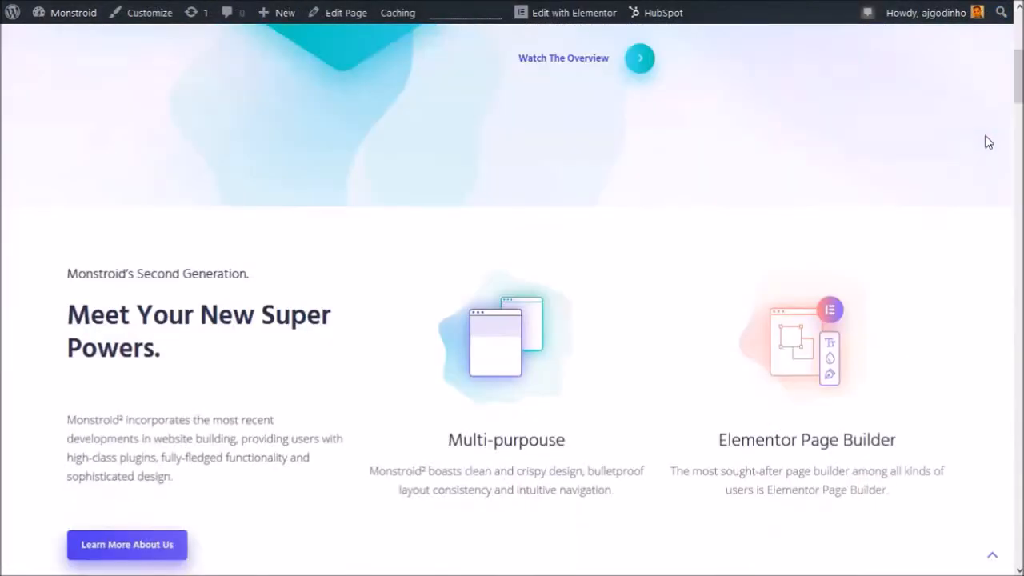
pyautogui.scroll(-3)
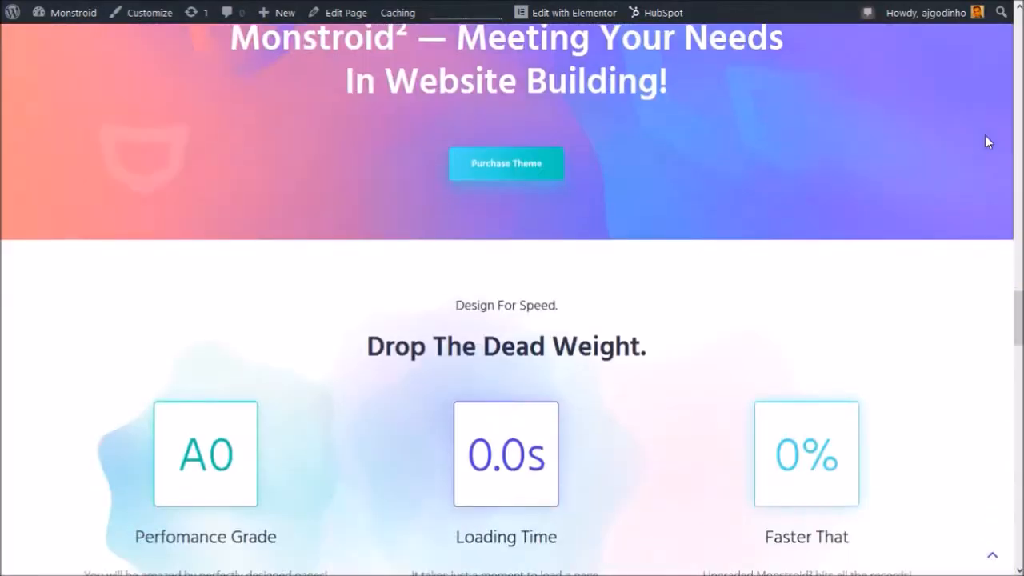
pyautogui.scroll(-3)
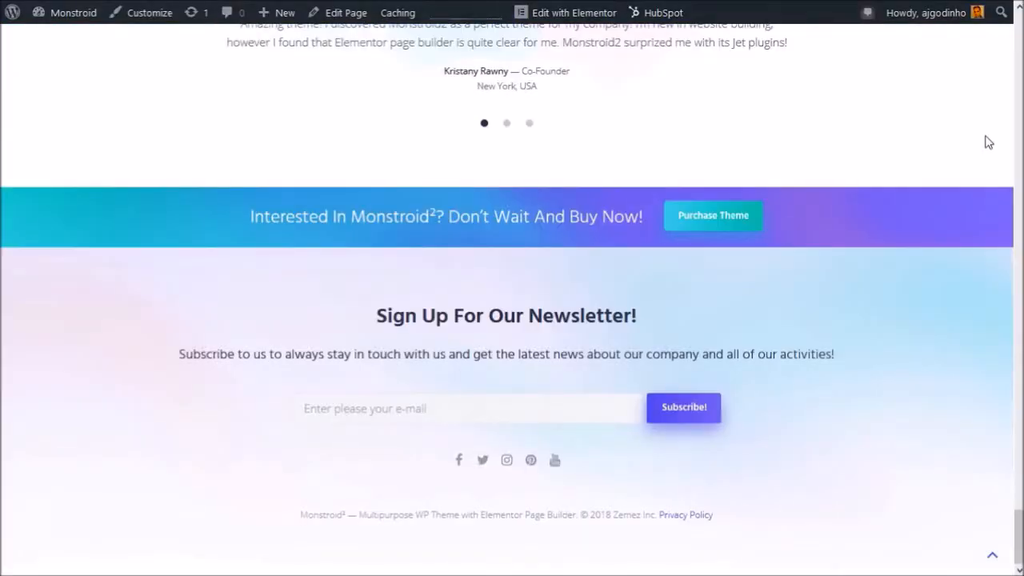
pyautogui.scroll(3)
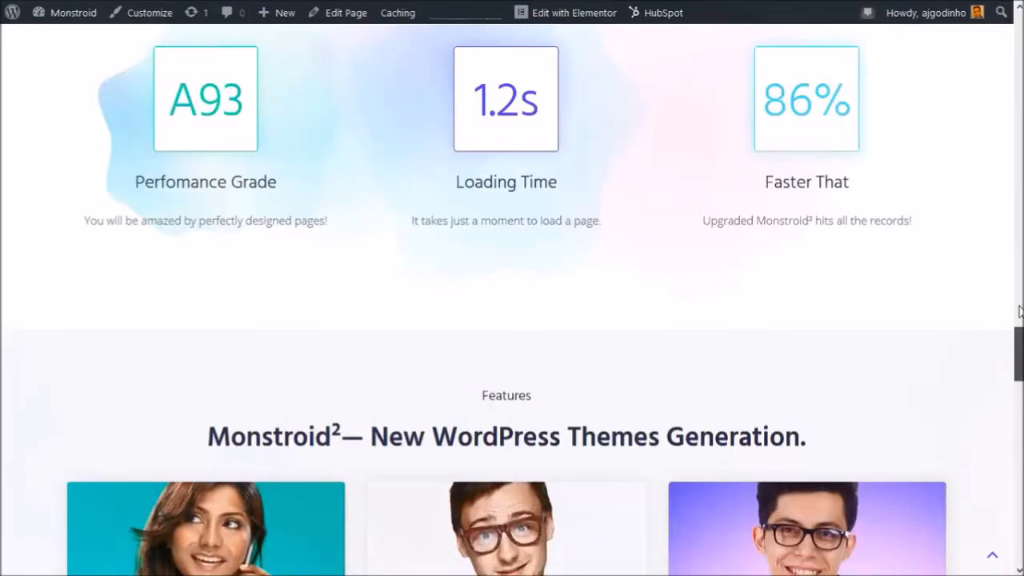
pyautogui.scroll(3)
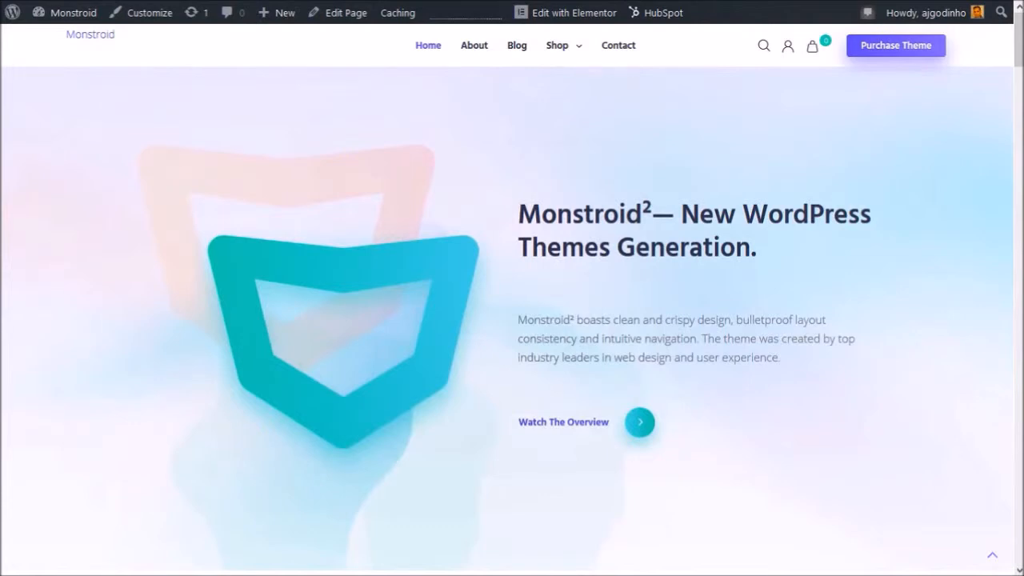